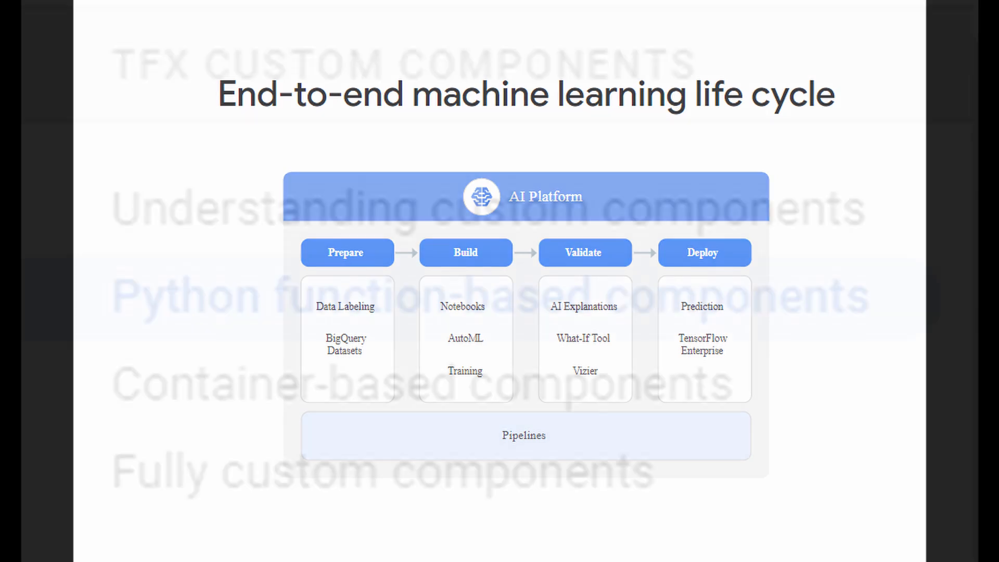
# Navigate the Custom Components sidebar to the Python function-based components guide
pyautogui.click(490, 296)
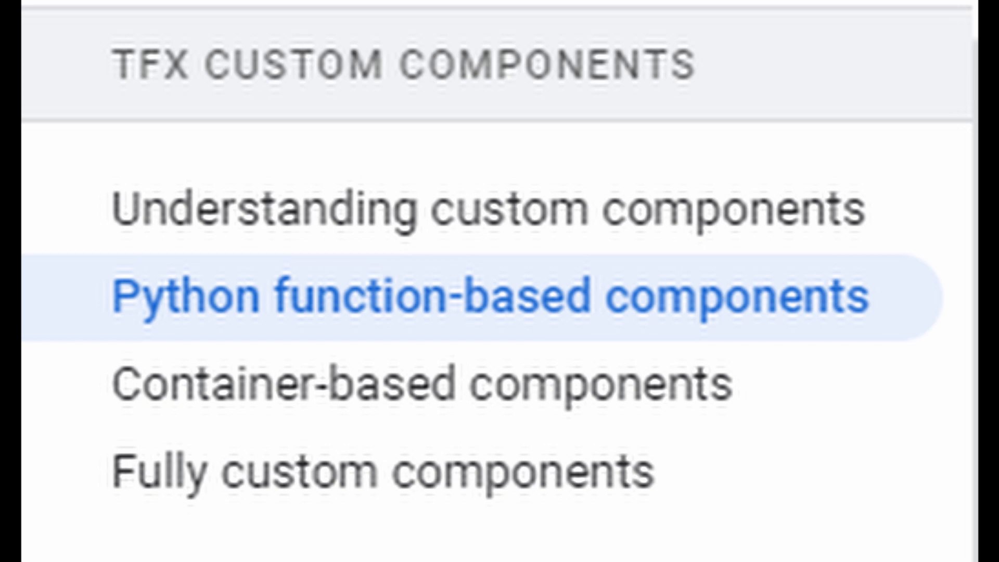
pyautogui.click(435, 299)
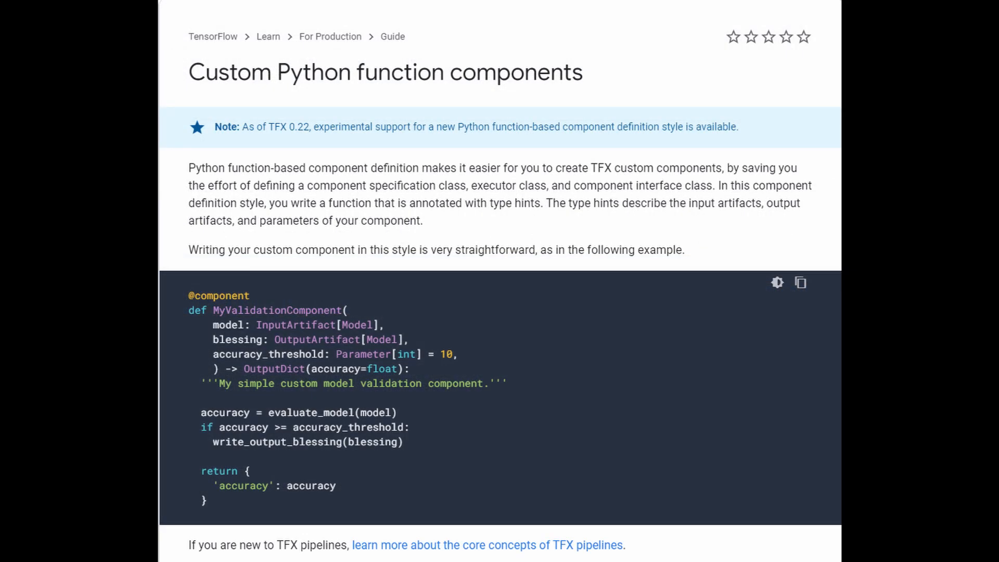